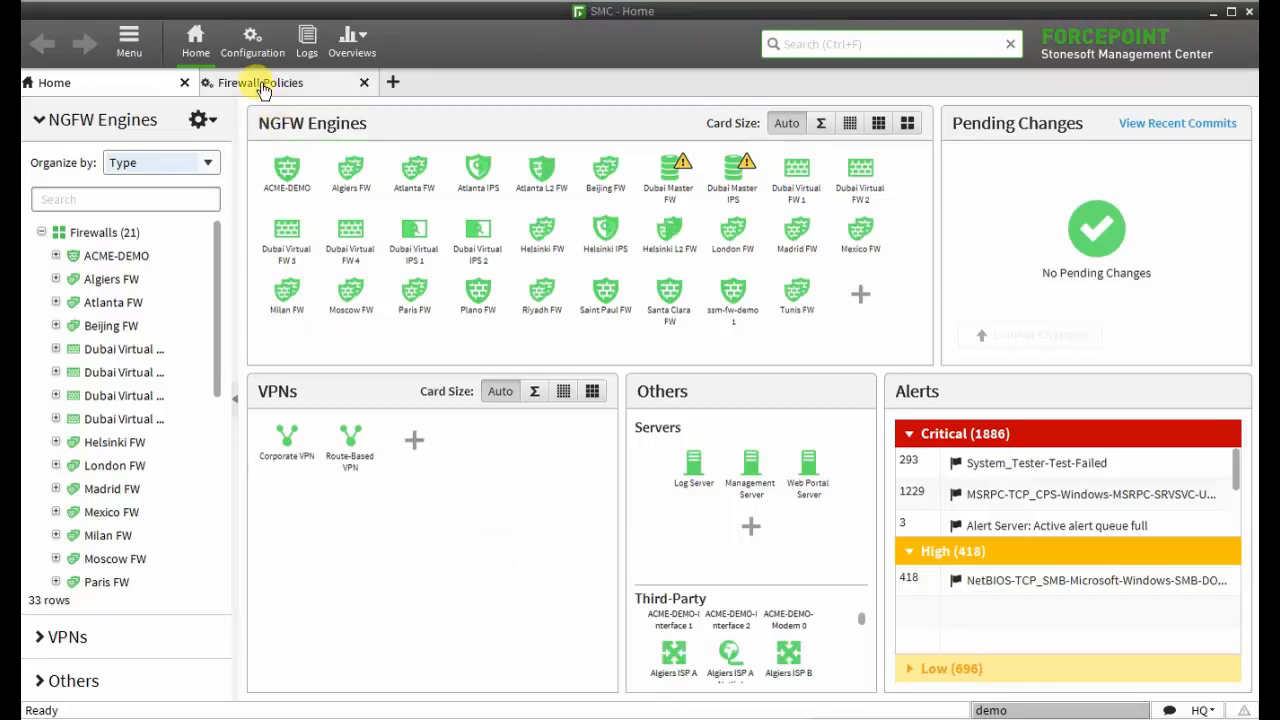
# Show the Firewall Policies list with ACME and template policy entries.
pyautogui.click(260, 82)
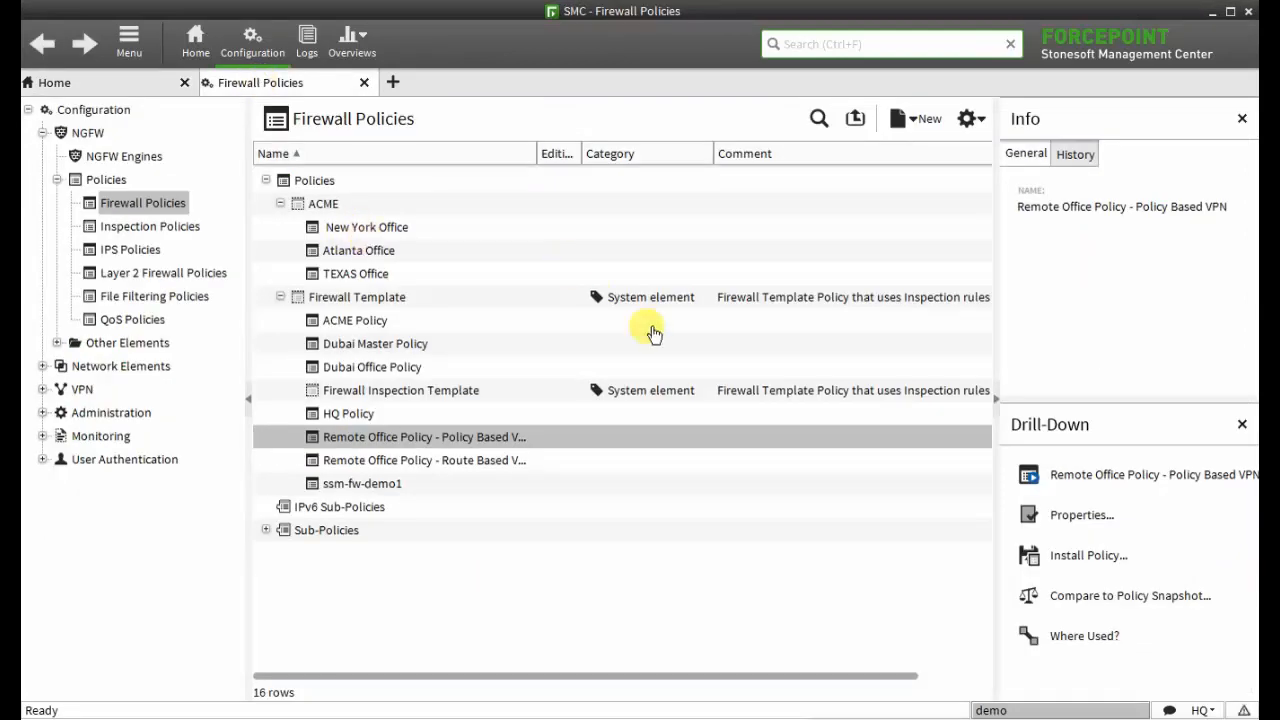
pyautogui.moveTo(610, 412)
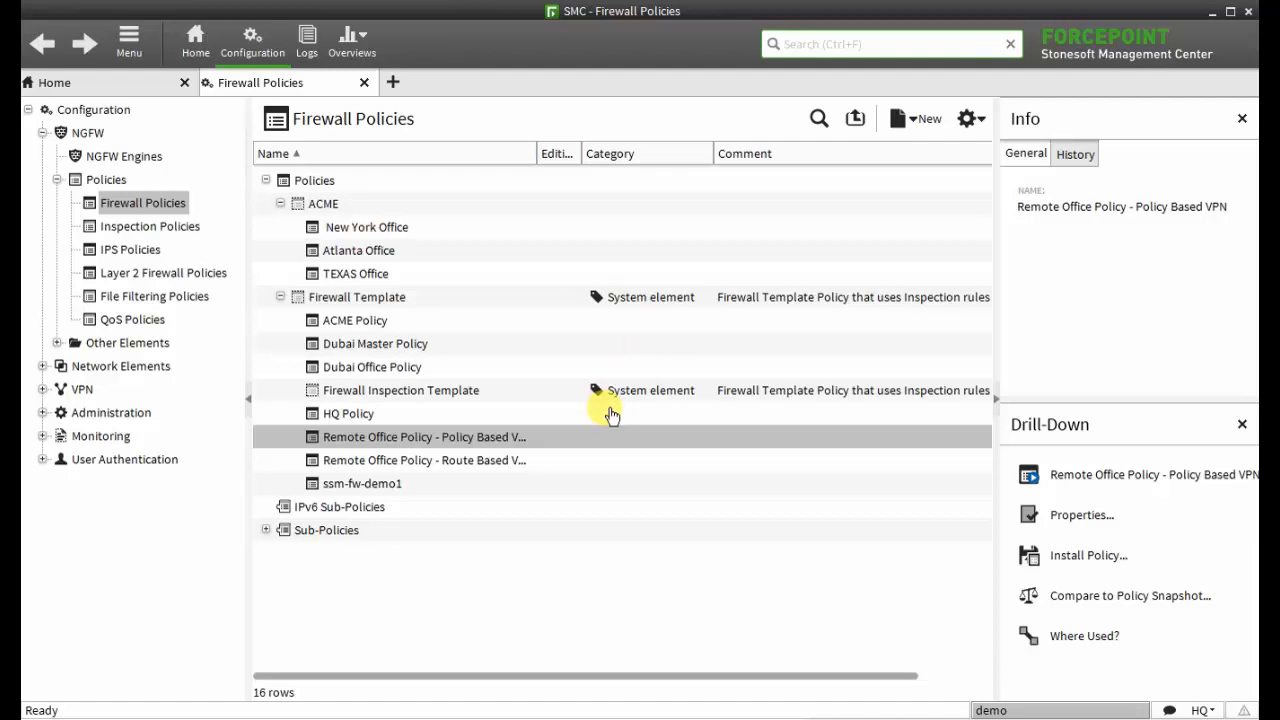
pyautogui.moveTo(608, 436)
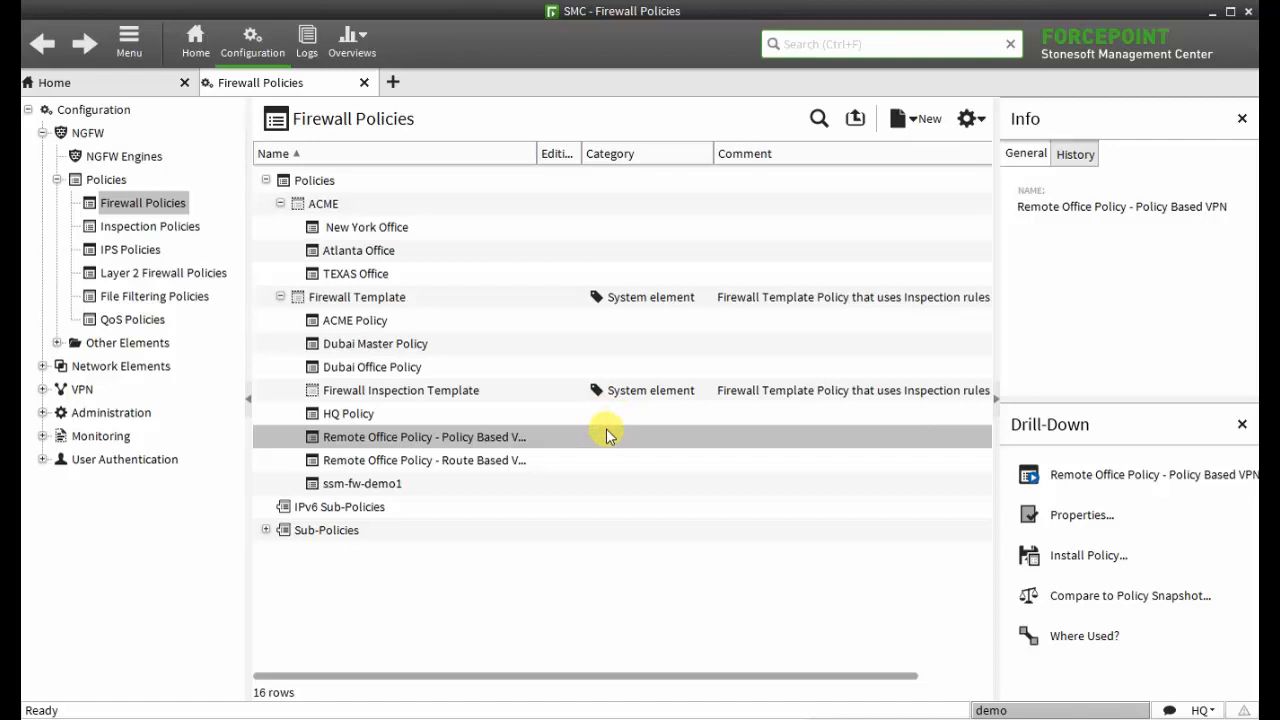
pyautogui.moveTo(412, 252)
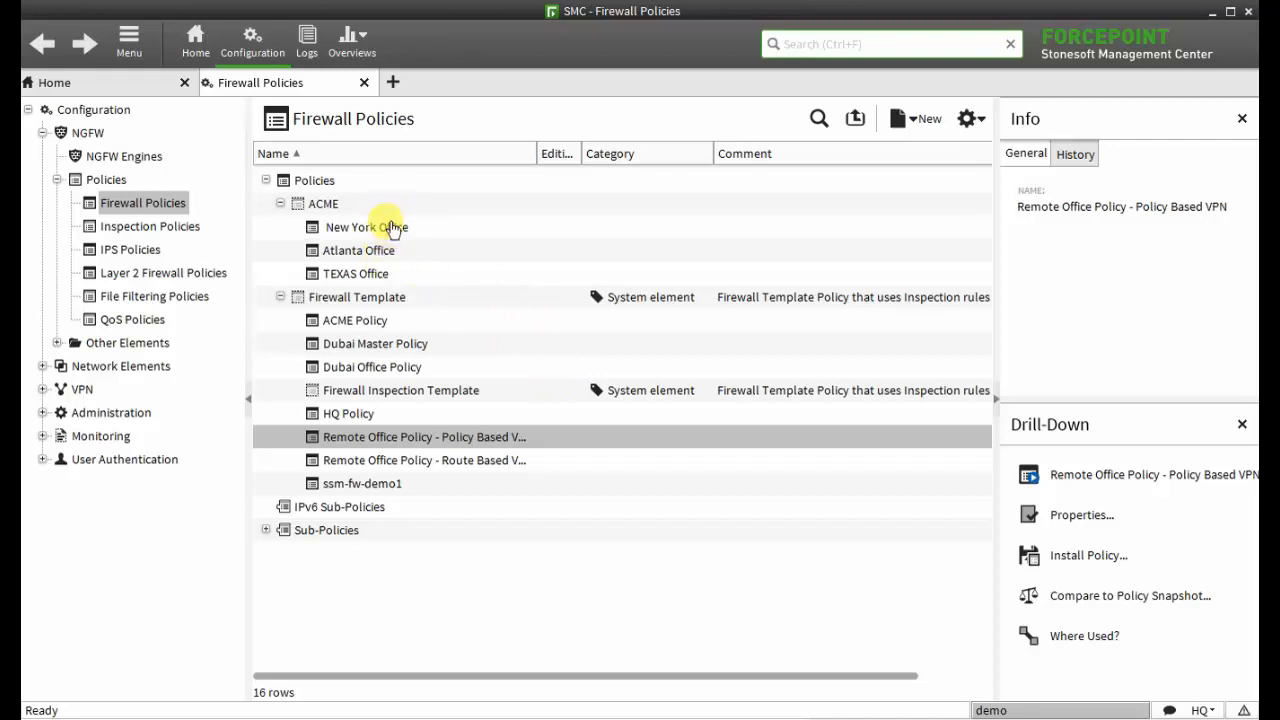
pyautogui.moveTo(388, 254)
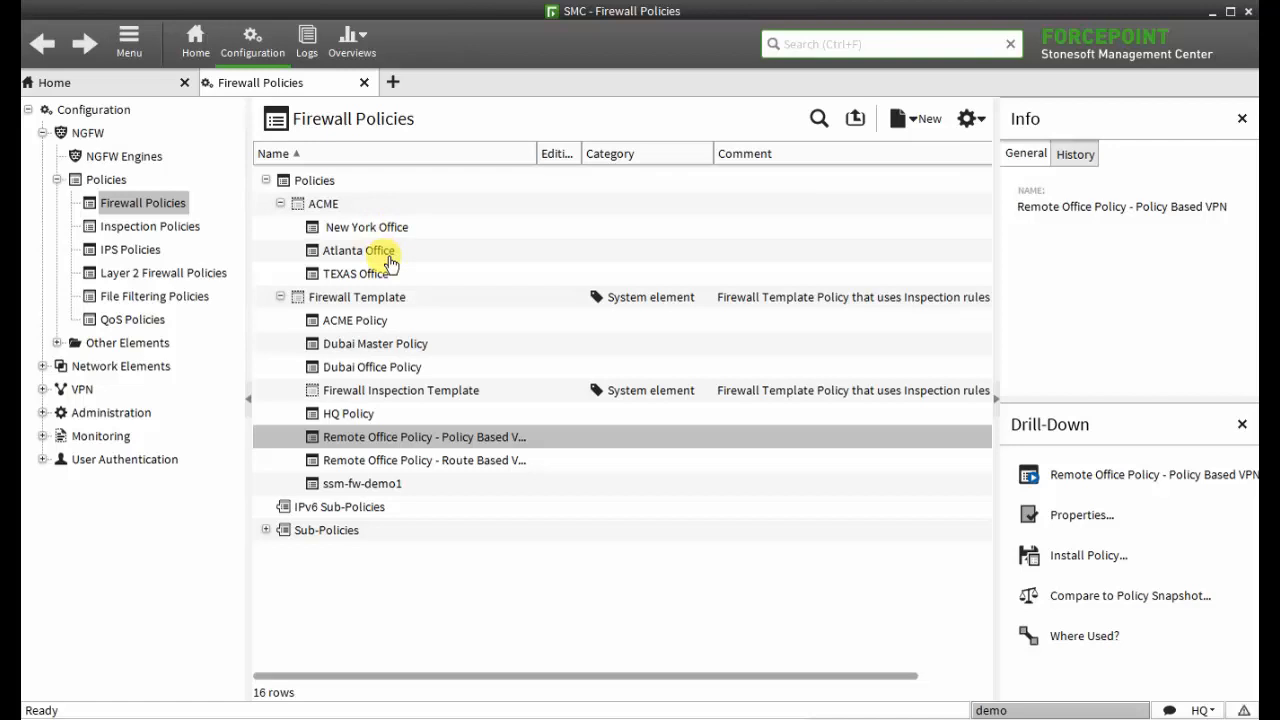
pyautogui.moveTo(420, 350)
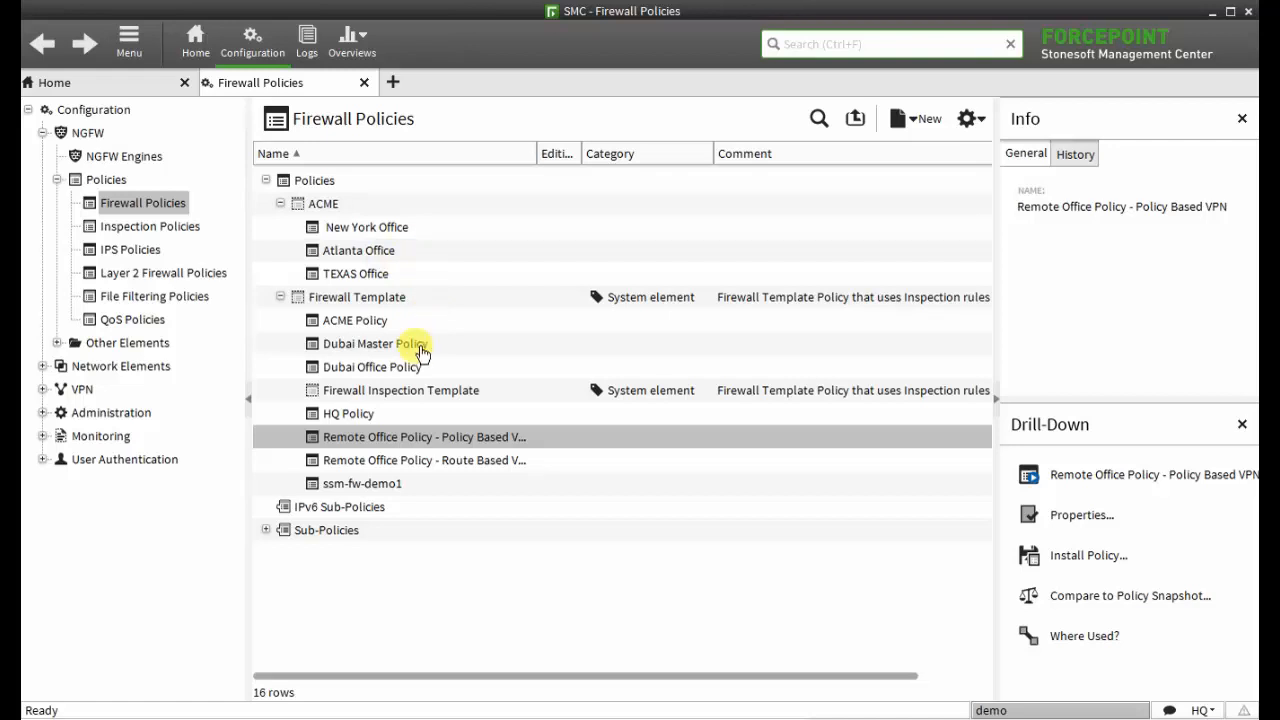
pyautogui.moveTo(398, 362)
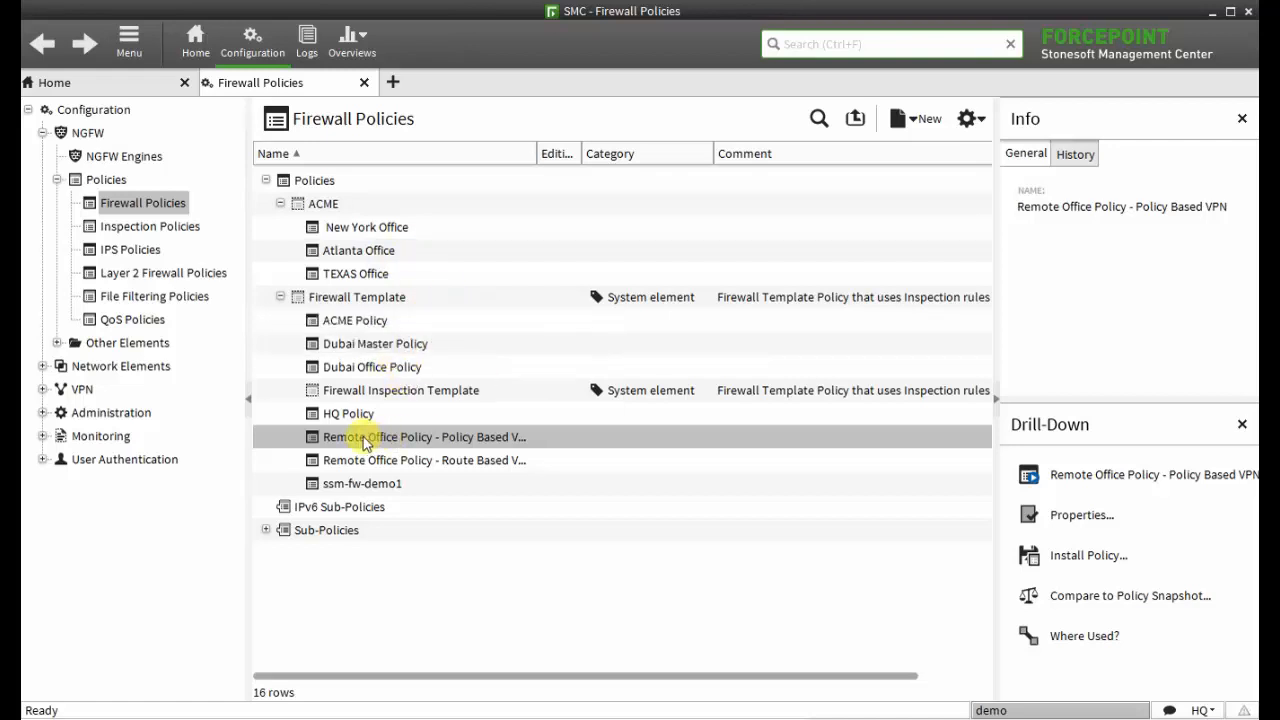
# Bring up Remote Office Policy - Policy Based VPN with its IPv4 access rules.
pyautogui.doubleClick(424, 436)
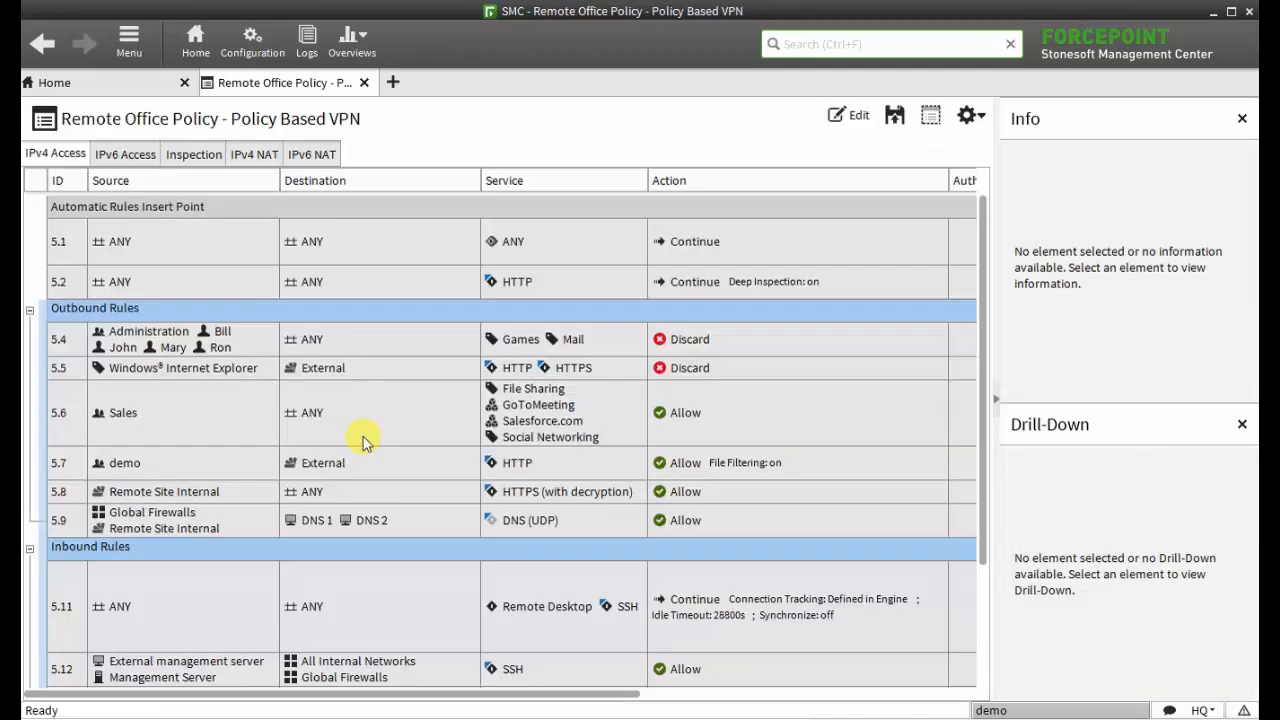
pyautogui.moveTo(242, 436)
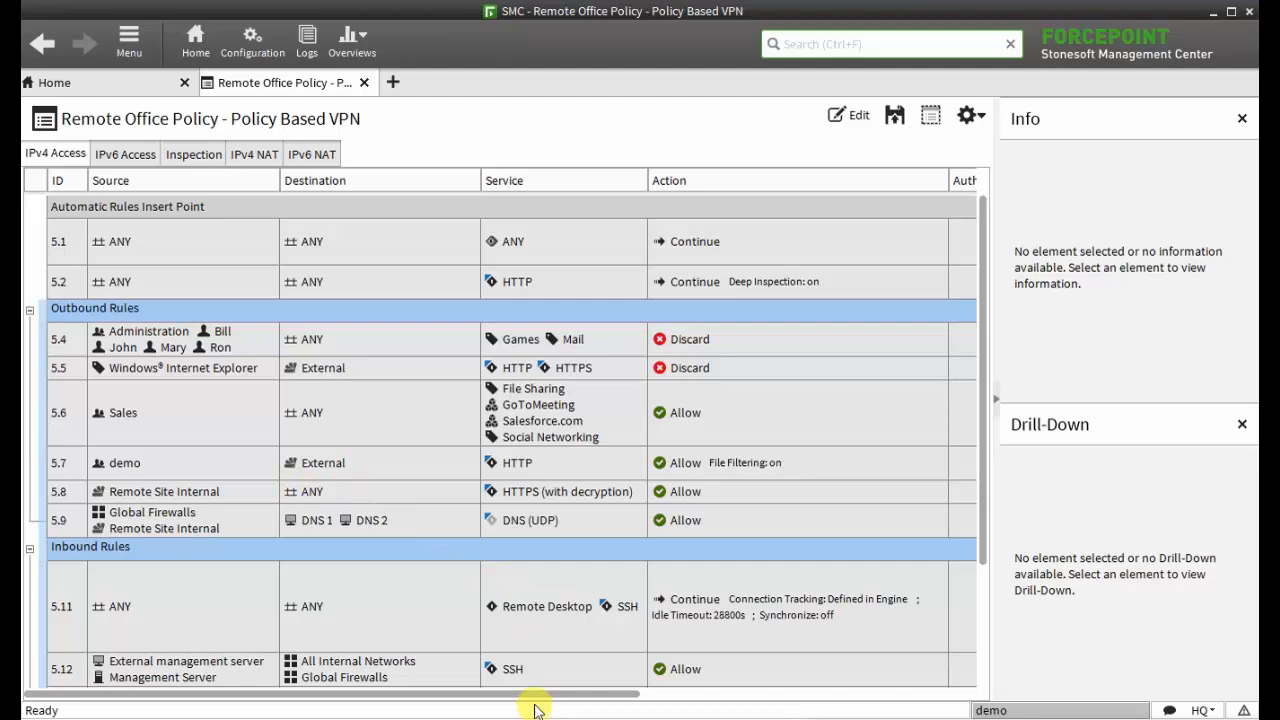
# Add rule 5.10 after 5.9 allowing HTTP (URL logging) and HTTPS to External, file filtering on.
pyautogui.click(848, 114)
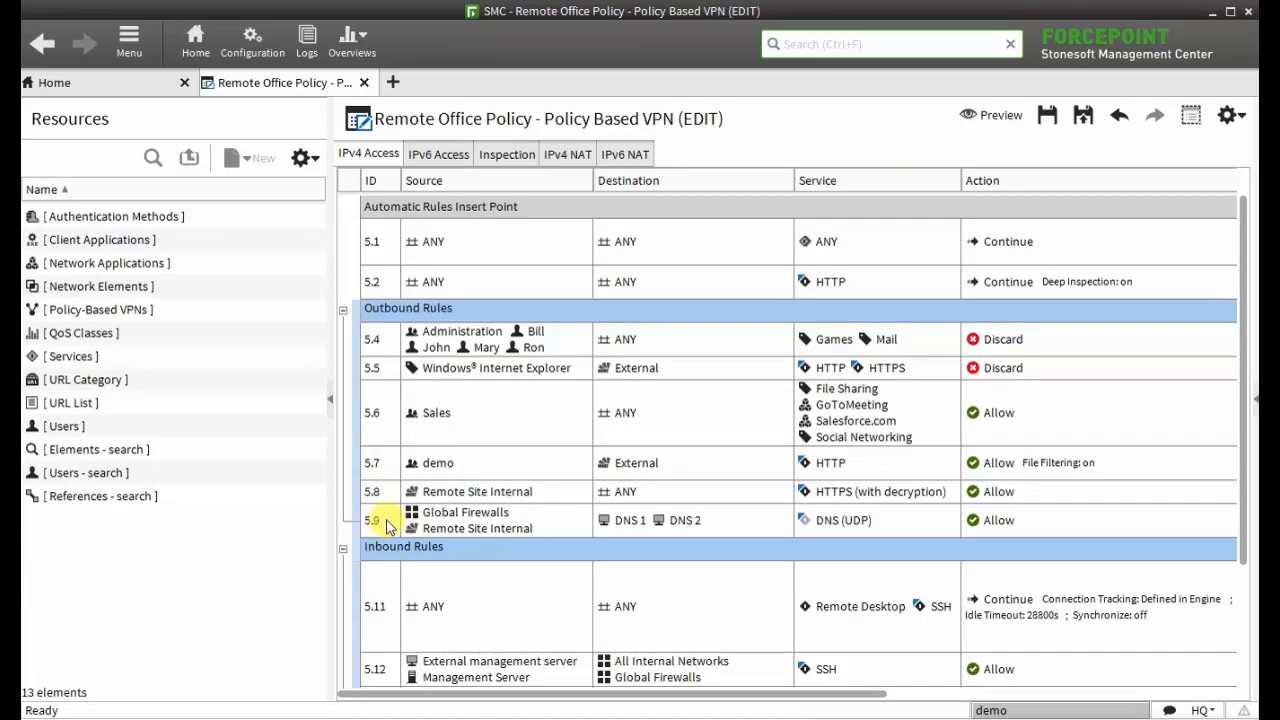
pyautogui.rightClick(384, 520)
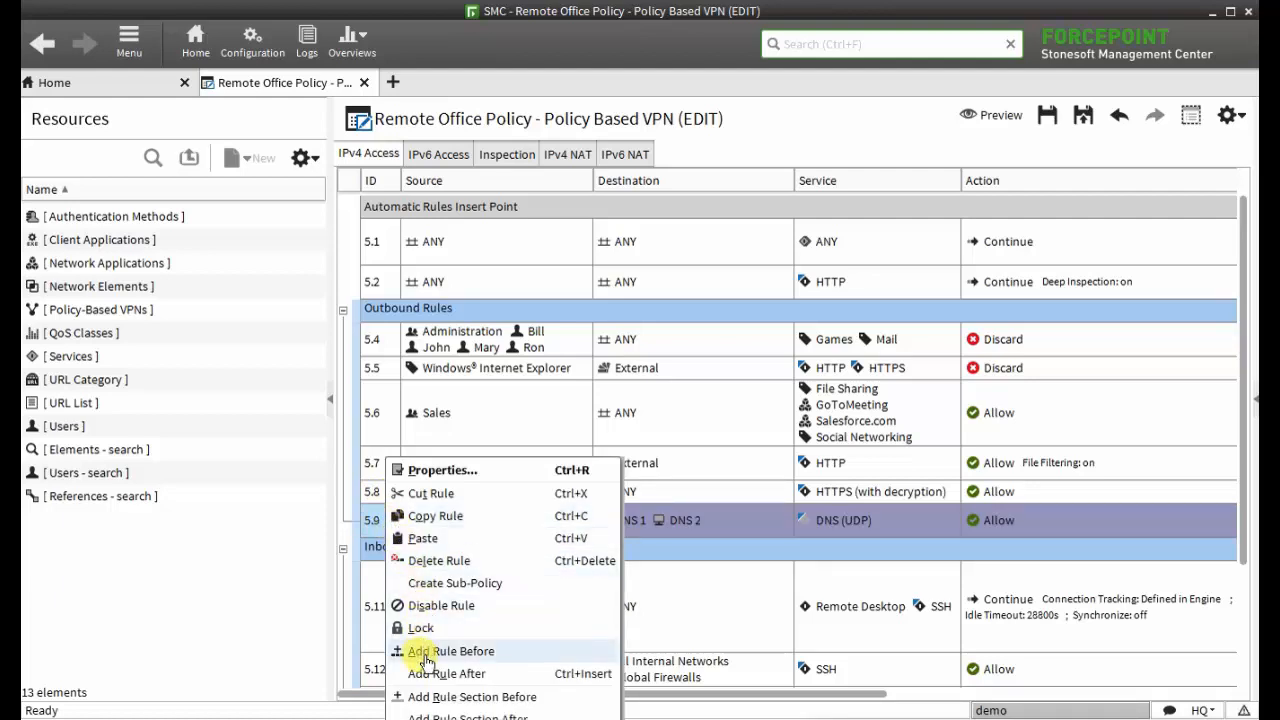
pyautogui.moveTo(464, 672)
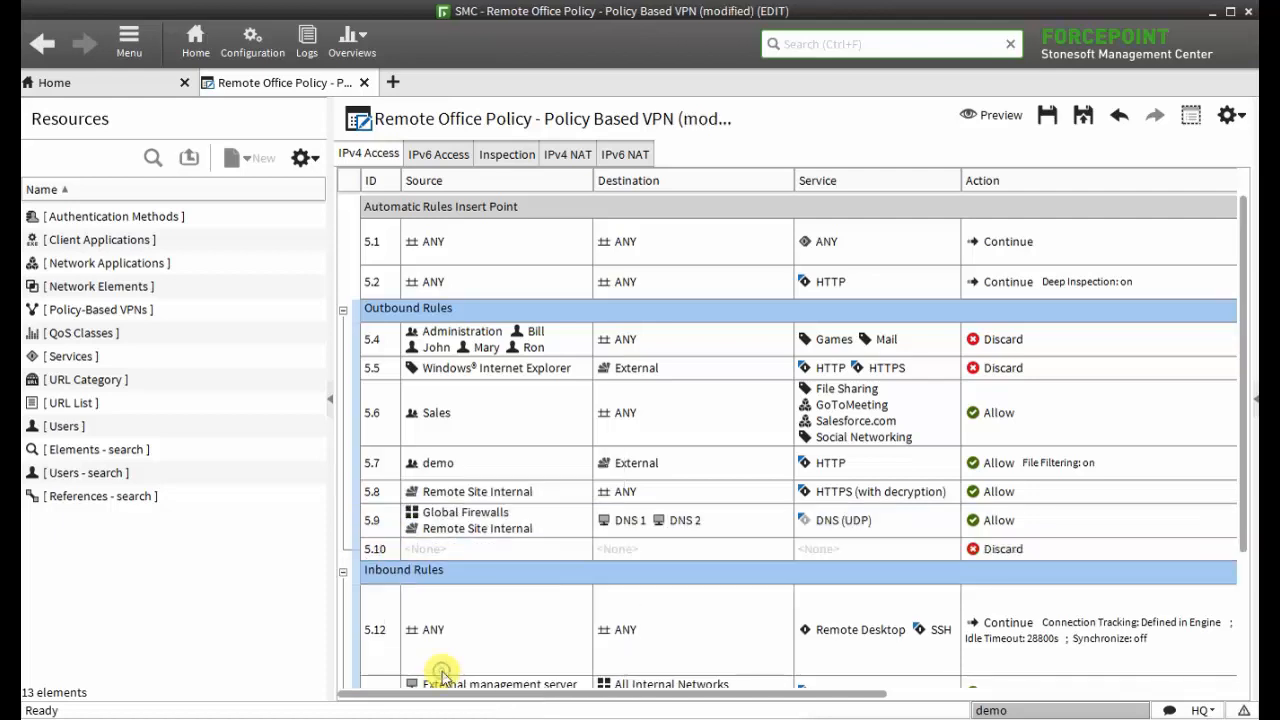
pyautogui.click(444, 548)
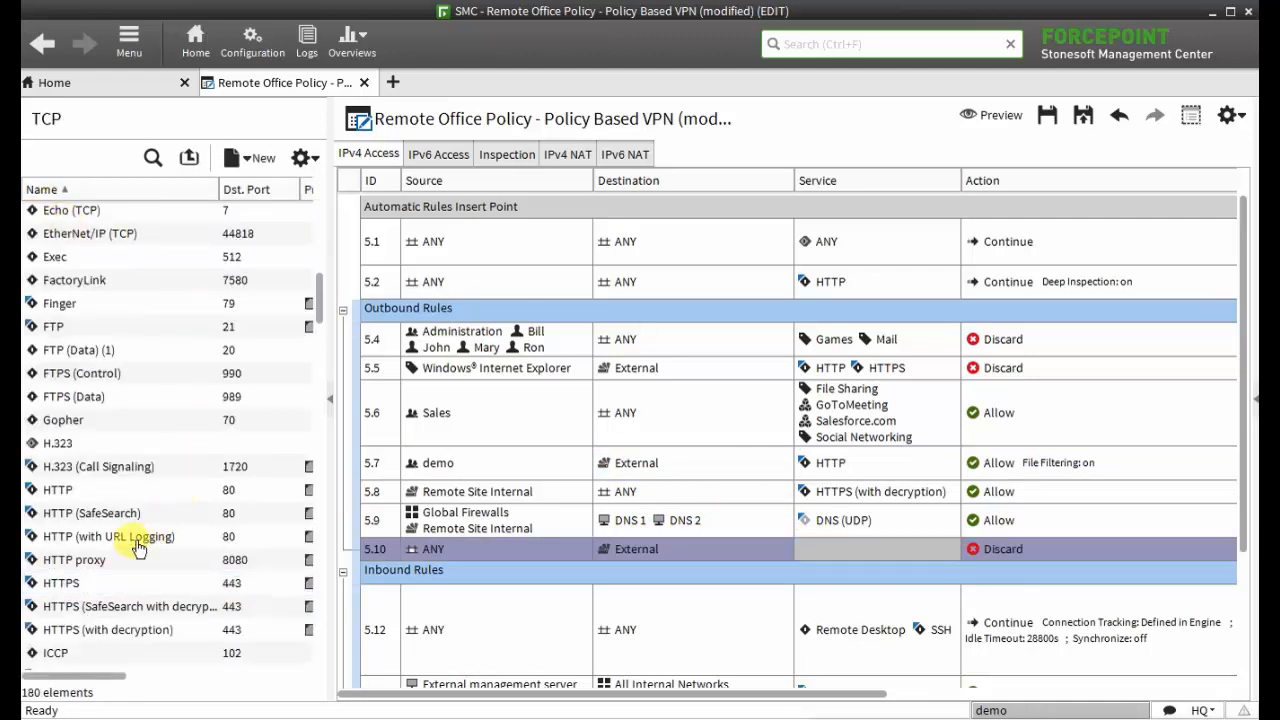
pyautogui.click(108, 536)
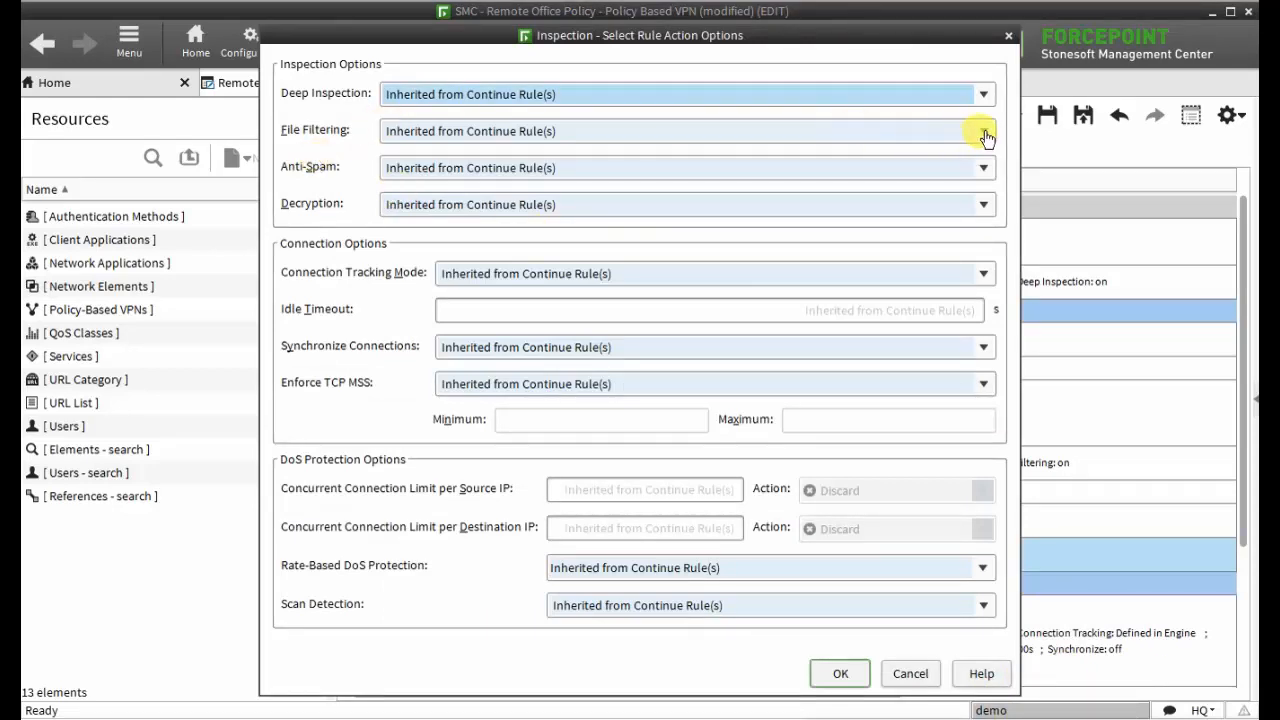
pyautogui.click(684, 132)
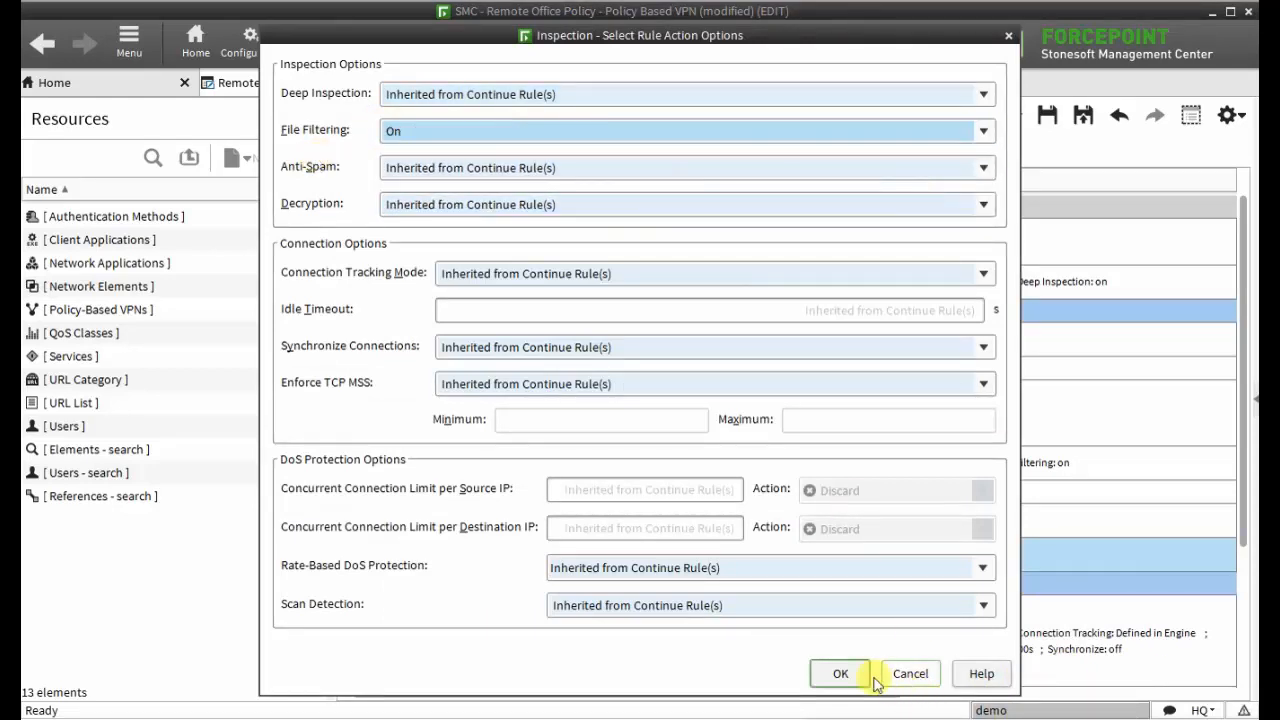
pyautogui.click(840, 672)
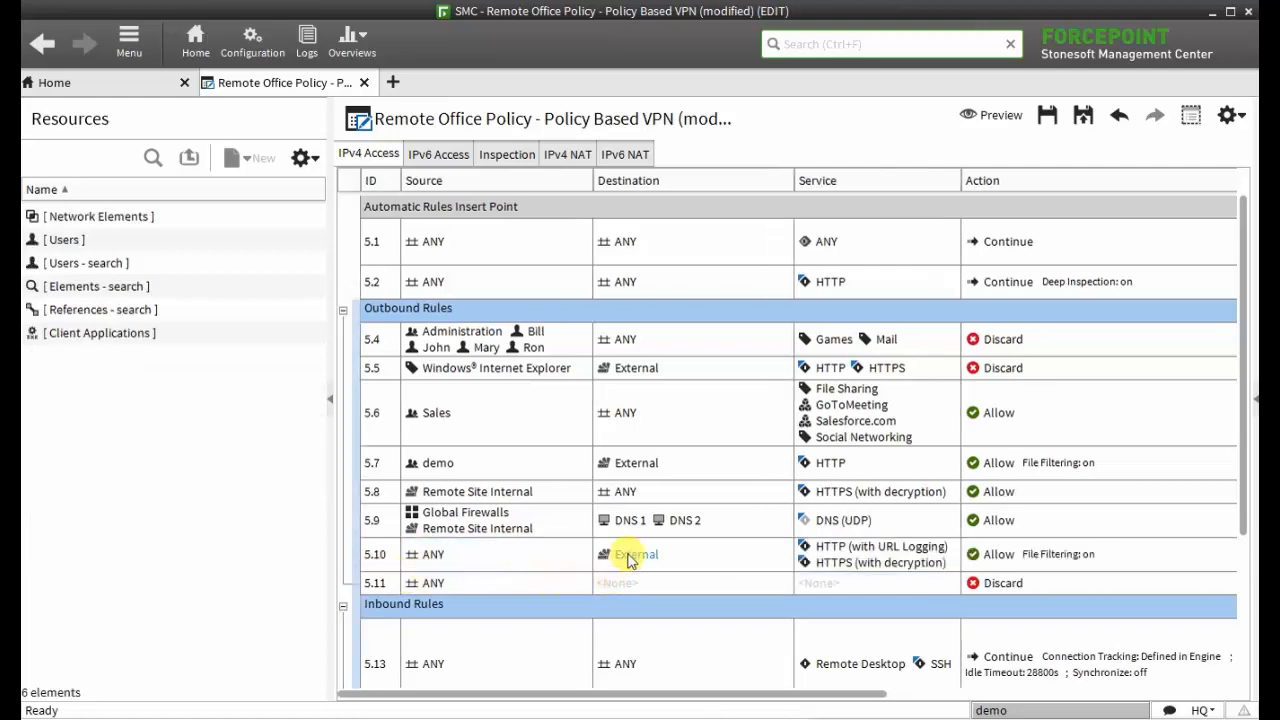
# Make rule 5.12 discard BitTorrent to External with the Default User Response.
pyautogui.click(630, 554)
pyautogui.write('bitto')
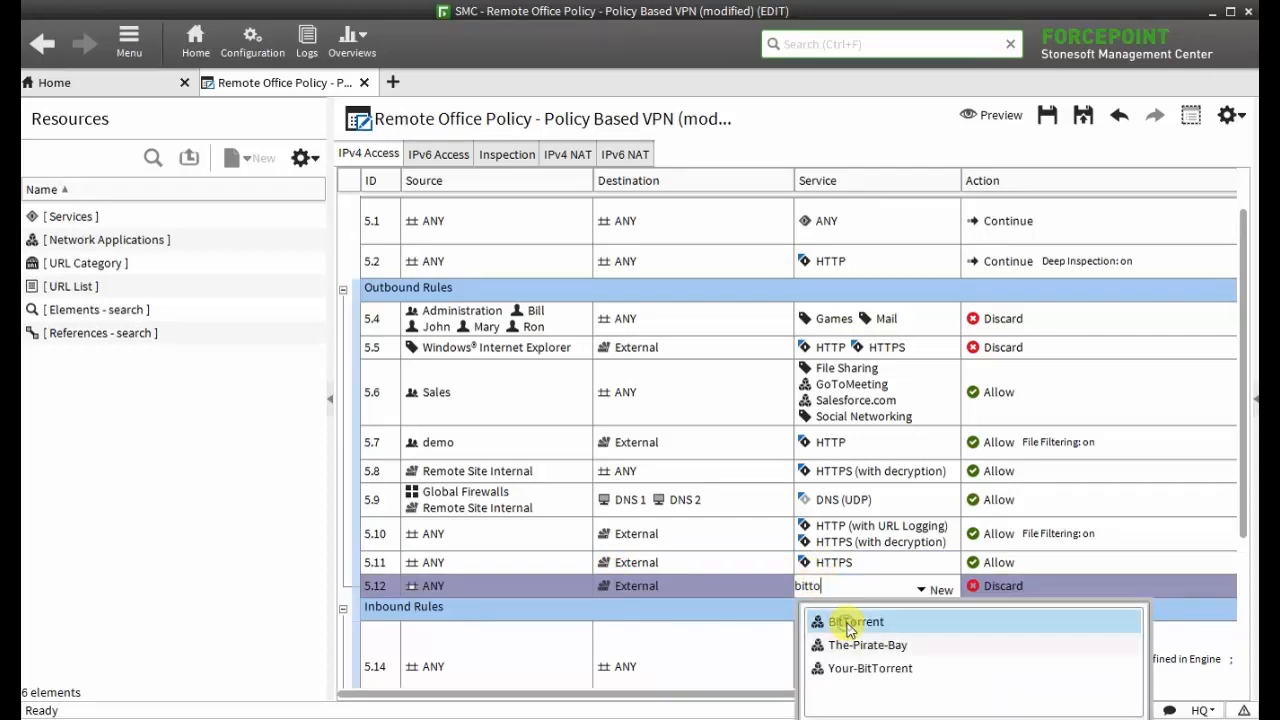
pyautogui.click(856, 620)
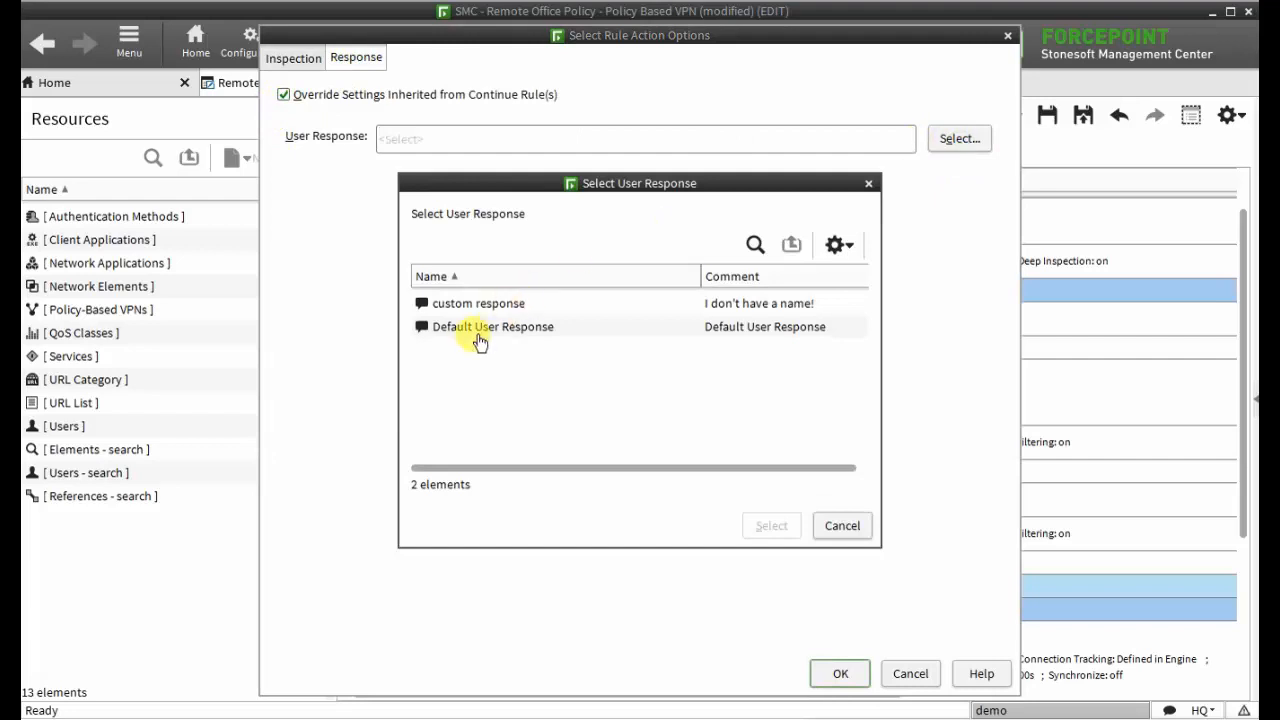
pyautogui.click(492, 326)
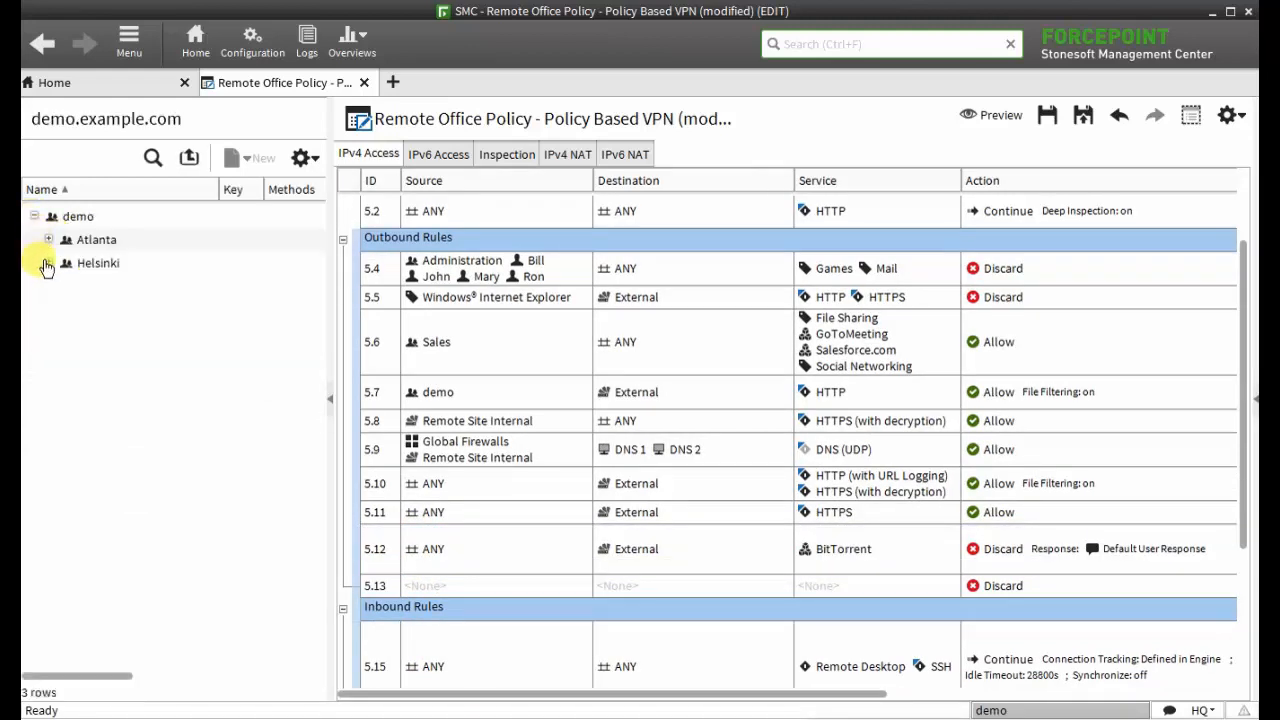
# Make rule 5.13 allow BitTorrent for Atlanta users John and Mary with Low Priority QoS.
pyautogui.click(48, 240)
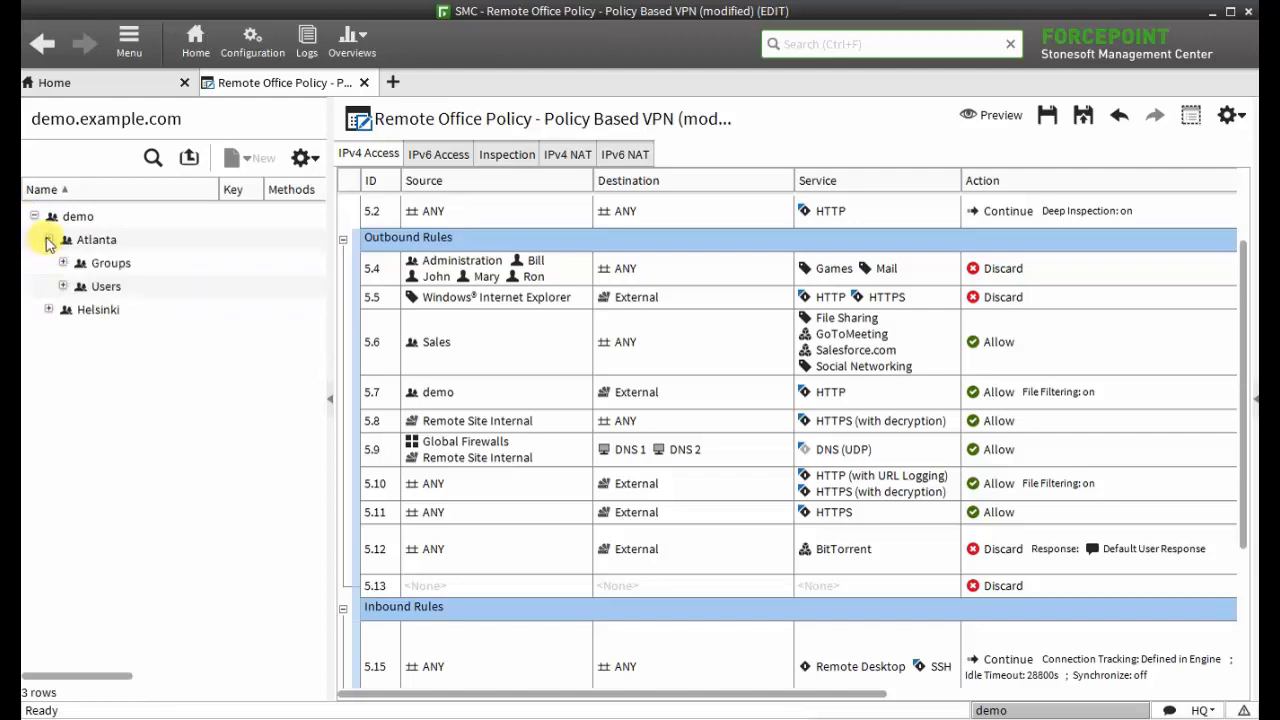
pyautogui.click(48, 240)
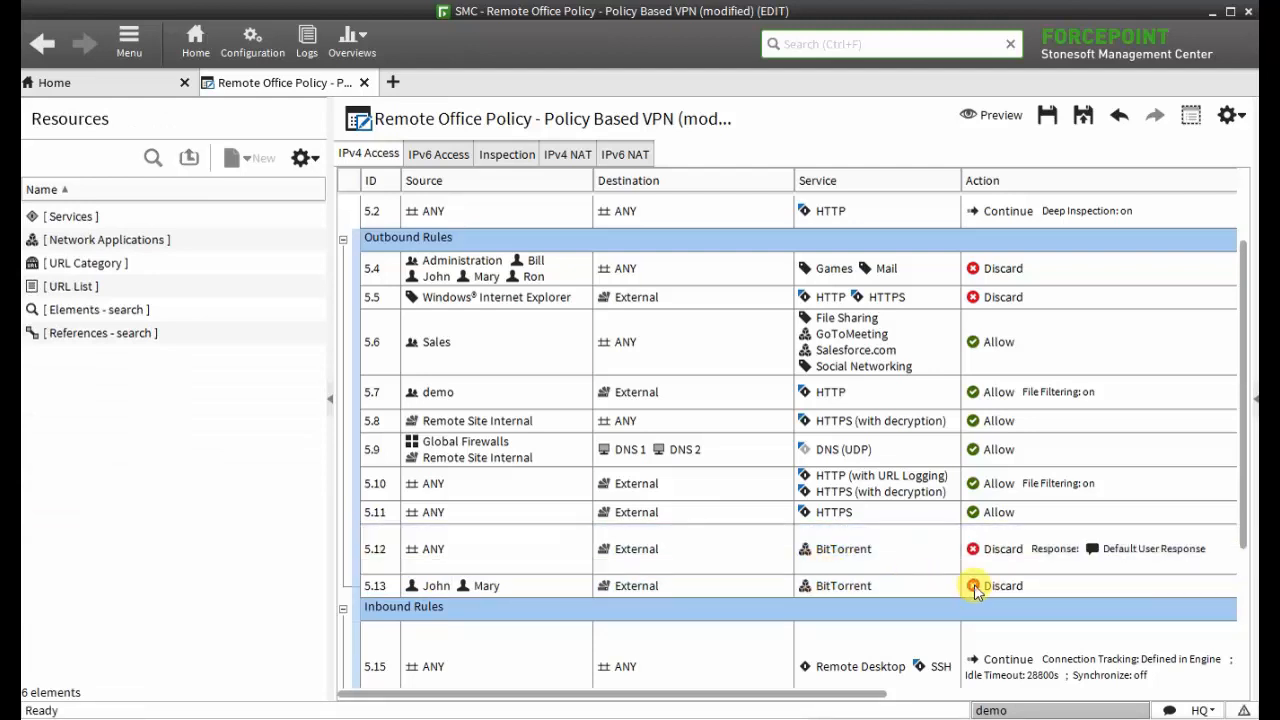
pyautogui.click(972, 584)
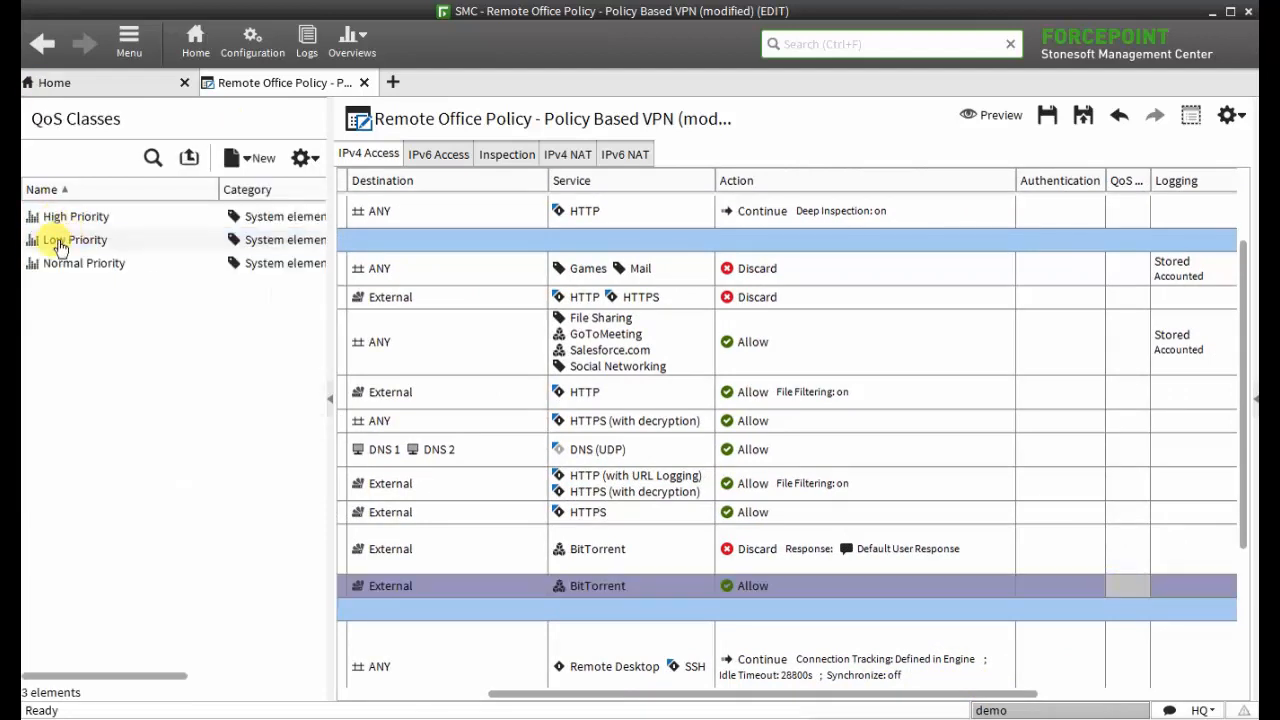
pyautogui.click(76, 240)
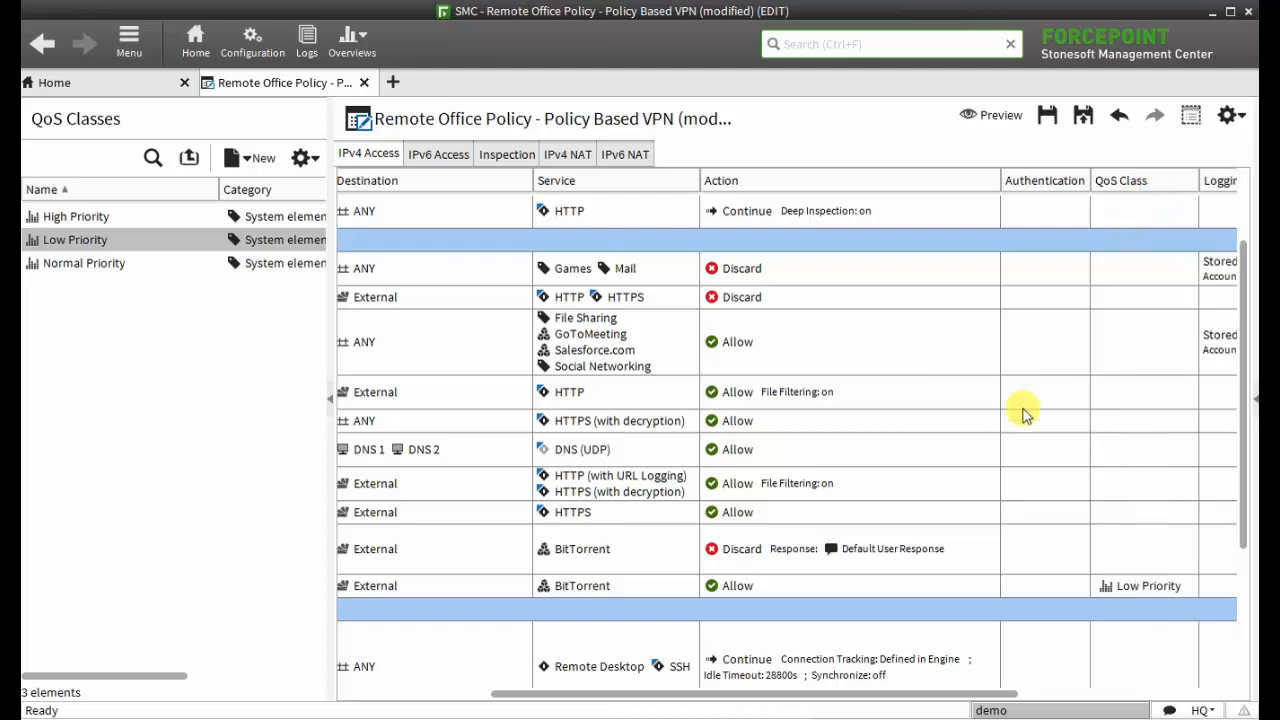
pyautogui.moveTo(1012, 446)
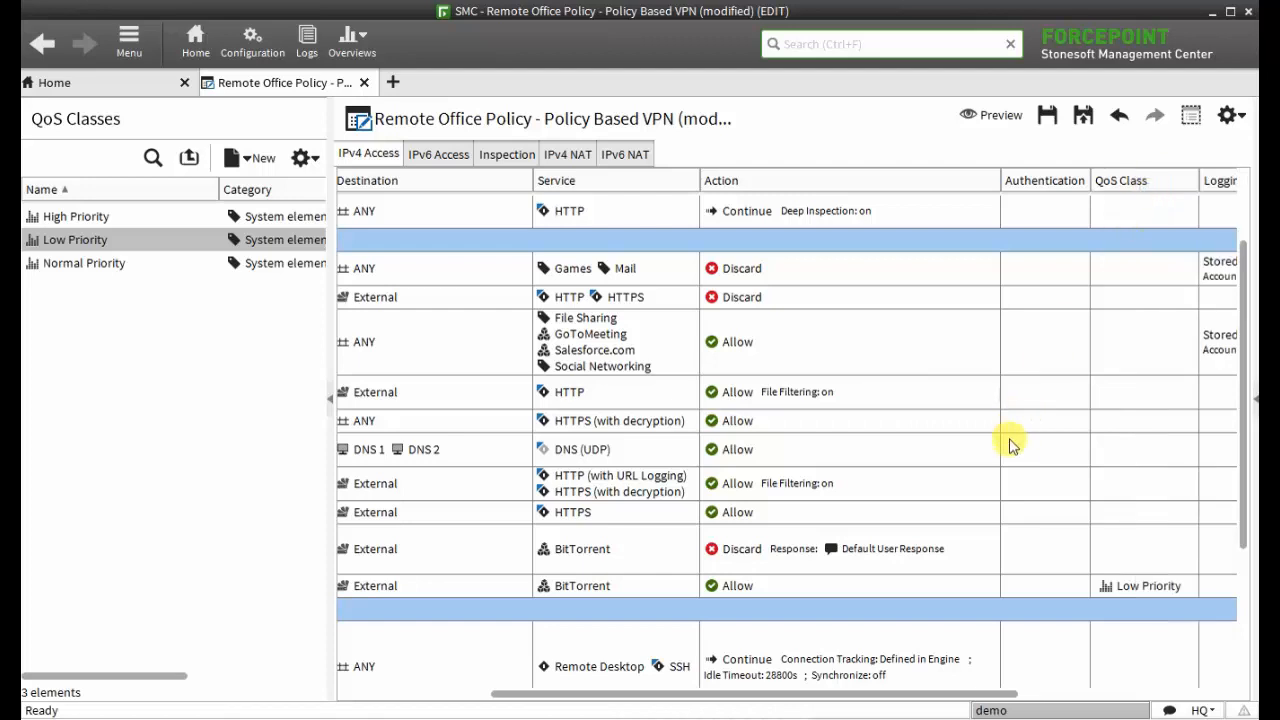
pyautogui.moveTo(1020, 476)
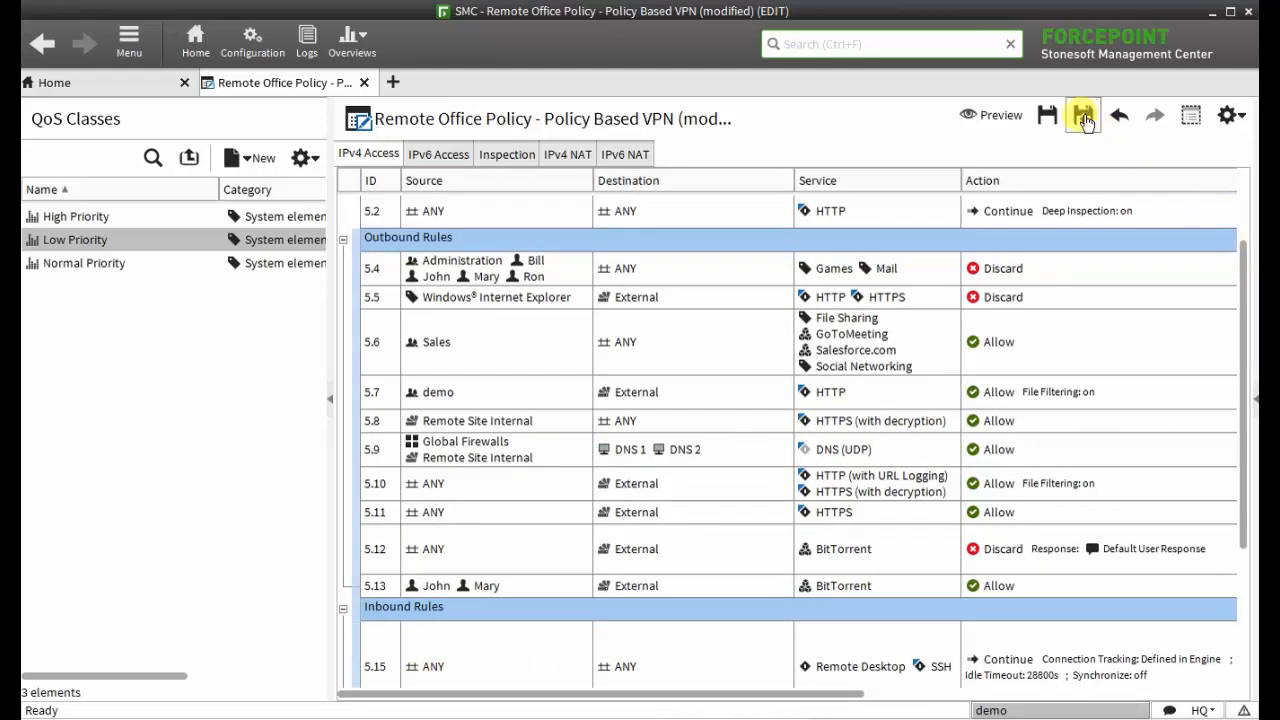
# Save and upload the policy to all listed firewalls, then return to the Home overview.
pyautogui.click(1082, 114)
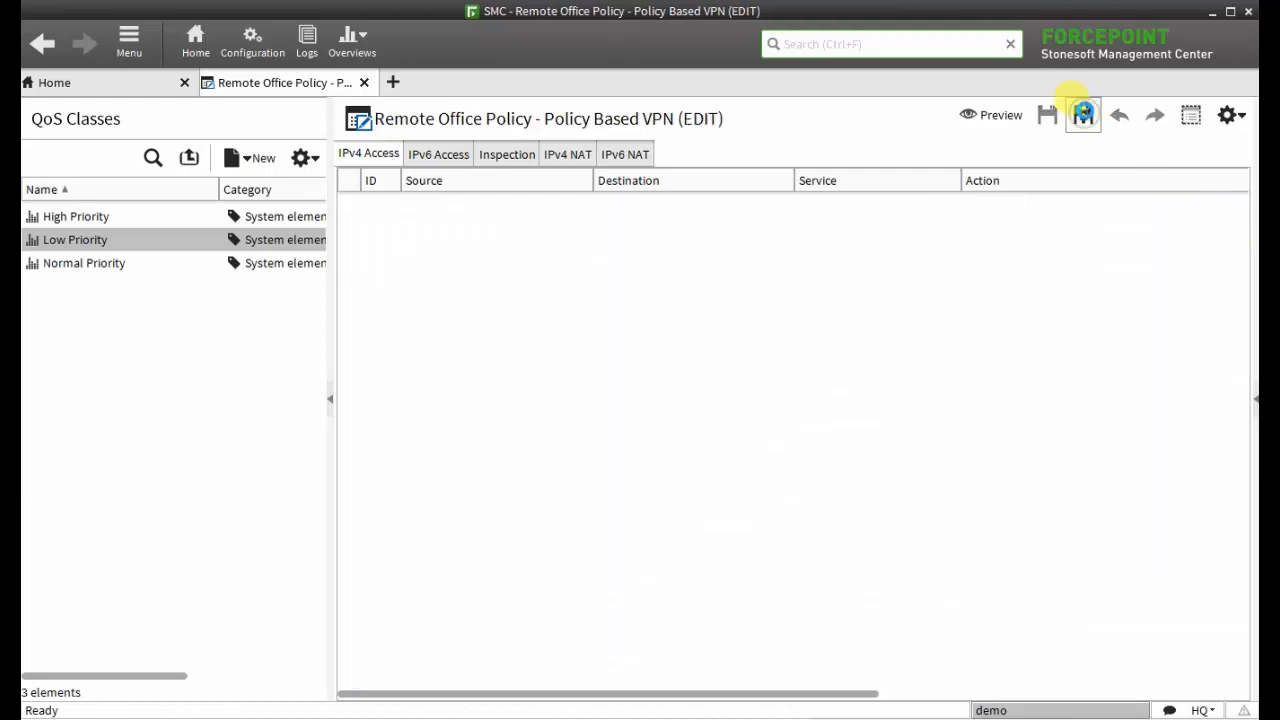
pyautogui.click(1084, 114)
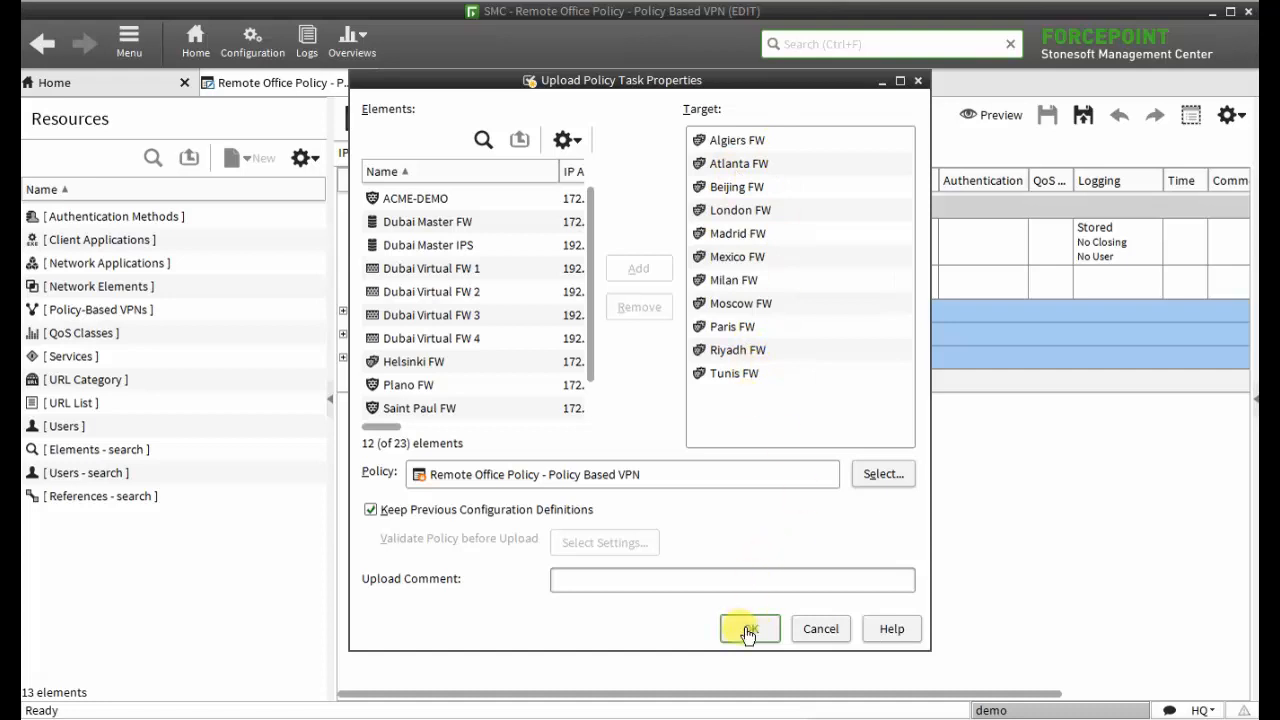
pyautogui.click(748, 628)
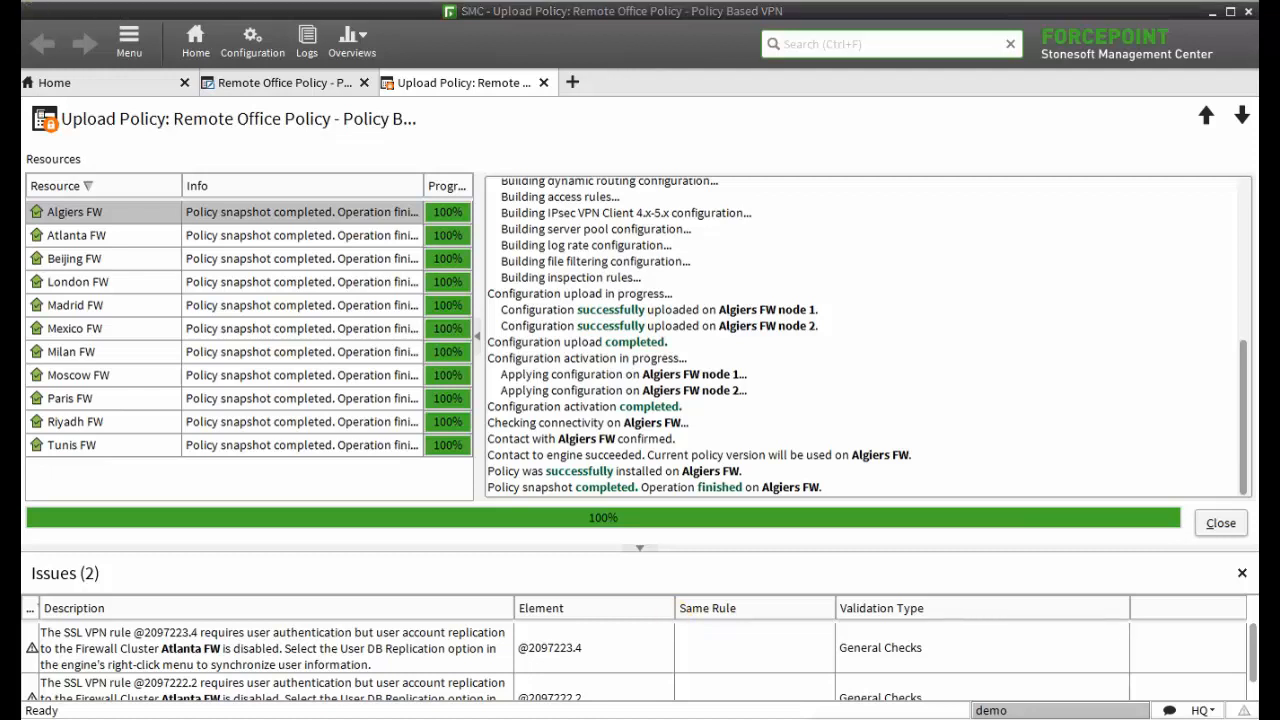
pyautogui.click(52, 82)
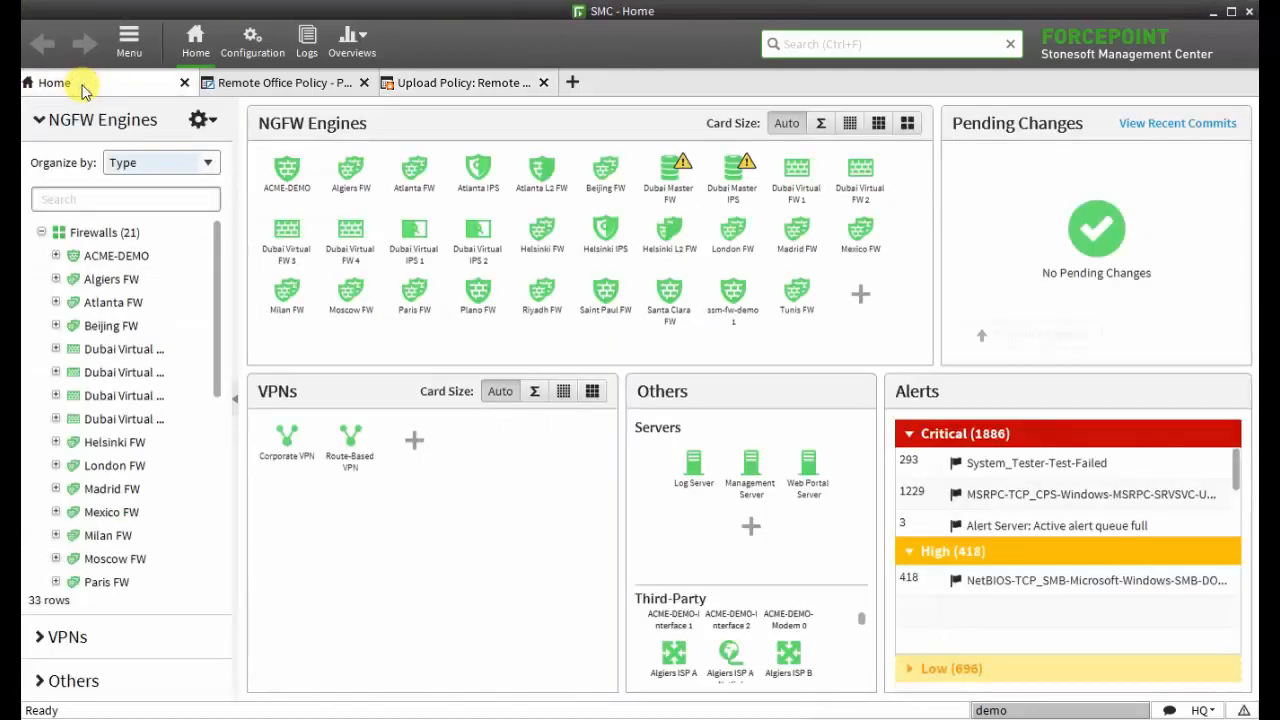